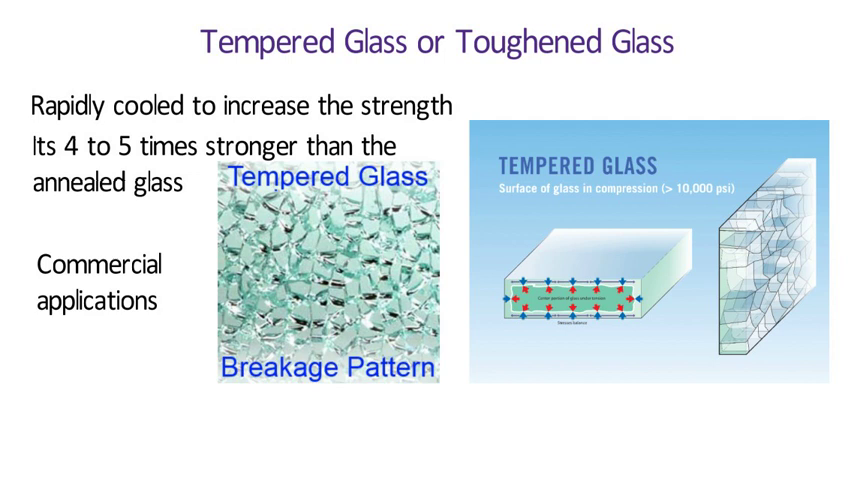
{"action": "type", "text": "Escalator side"}
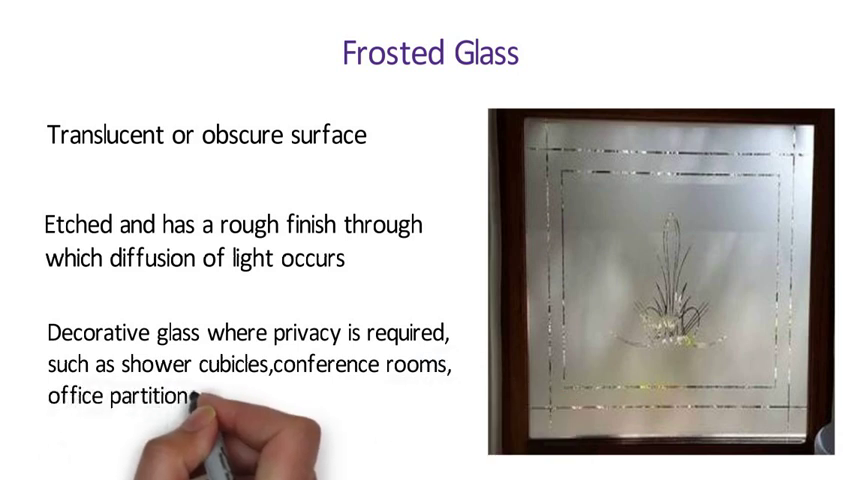
{"action": "type", "text": ",windows & doors of bedrooms"}
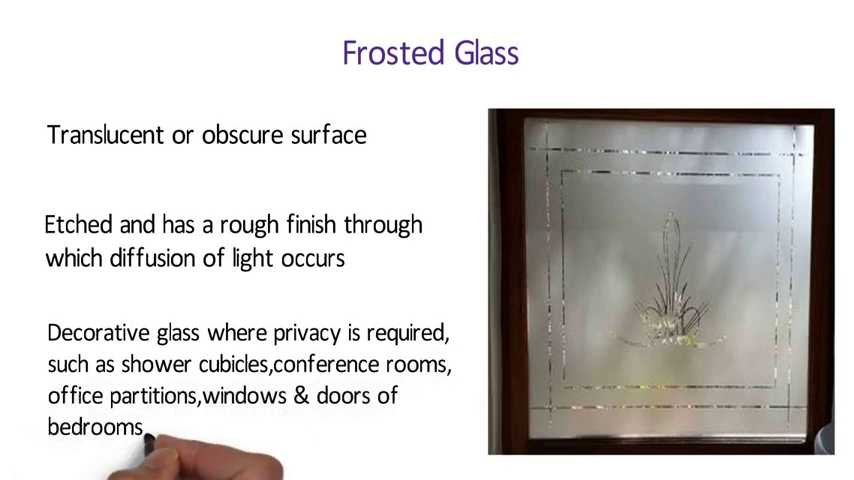